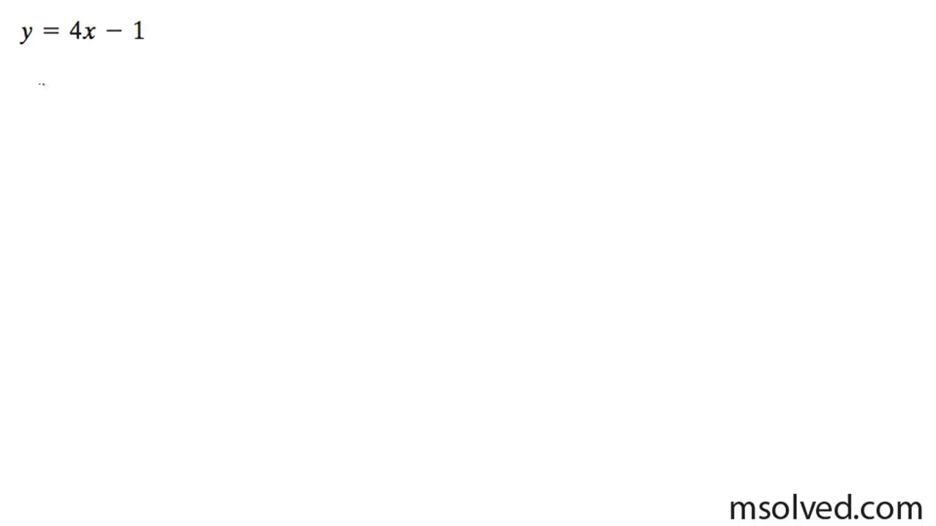
# Step: Handwrite x = t and y = 4t − 1 beneath y = 4x − 1
pyautogui.write('X')
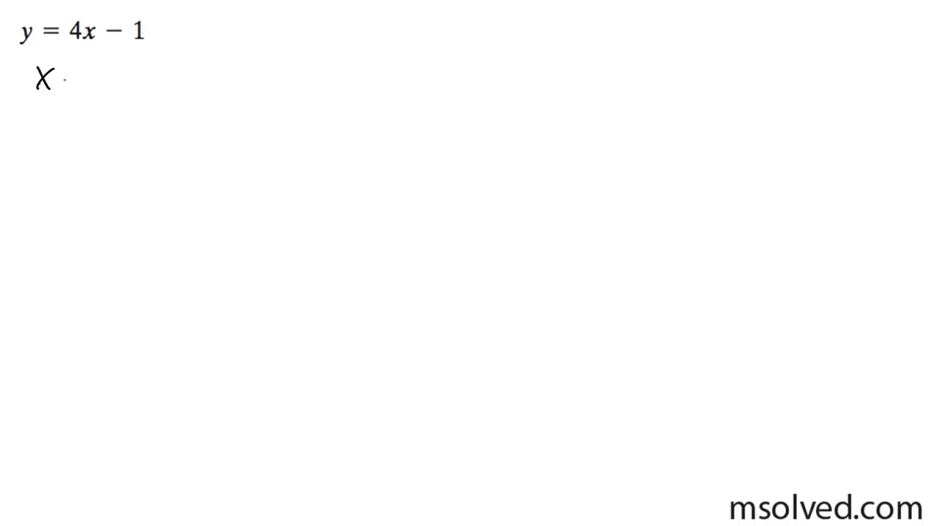
pyautogui.write('= t')
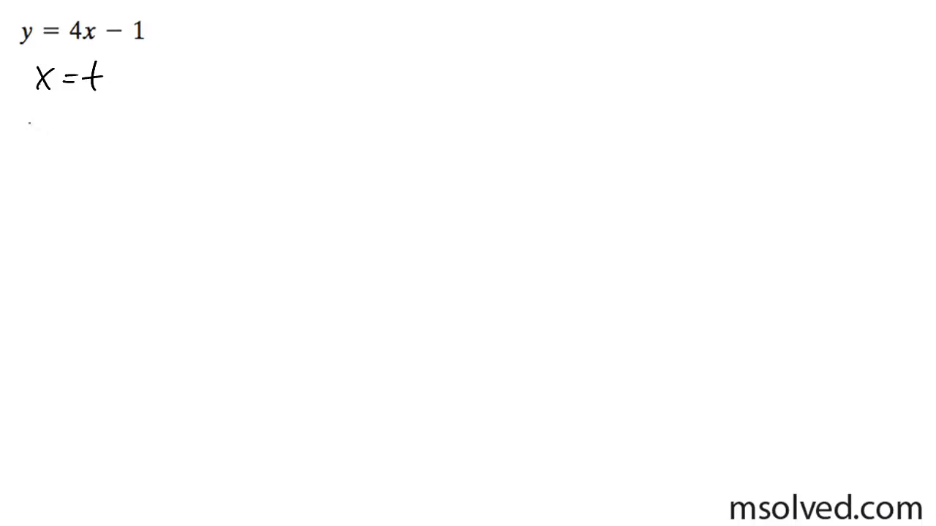
pyautogui.write('y =')
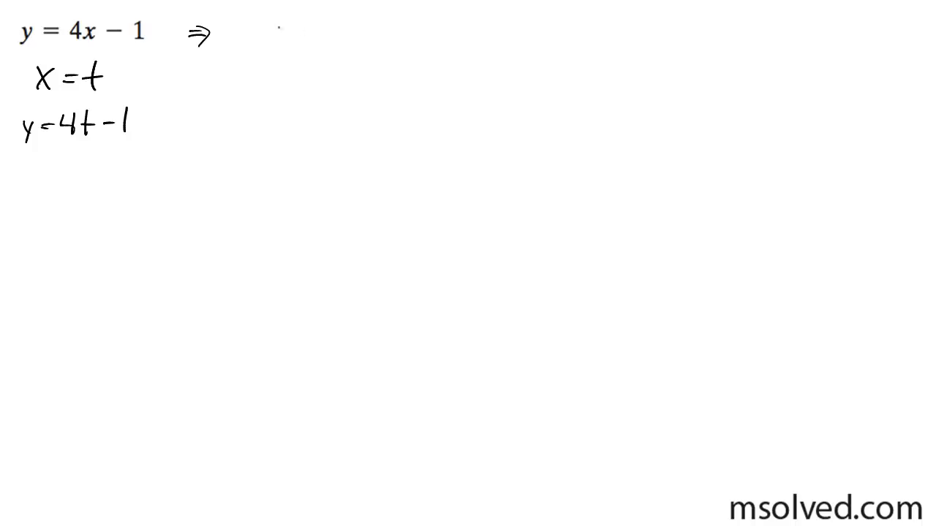
# Step: Write y + 1 = 4x, solve to x = (y + 1)/4, and start y = t
pyautogui.write('y+1=4')
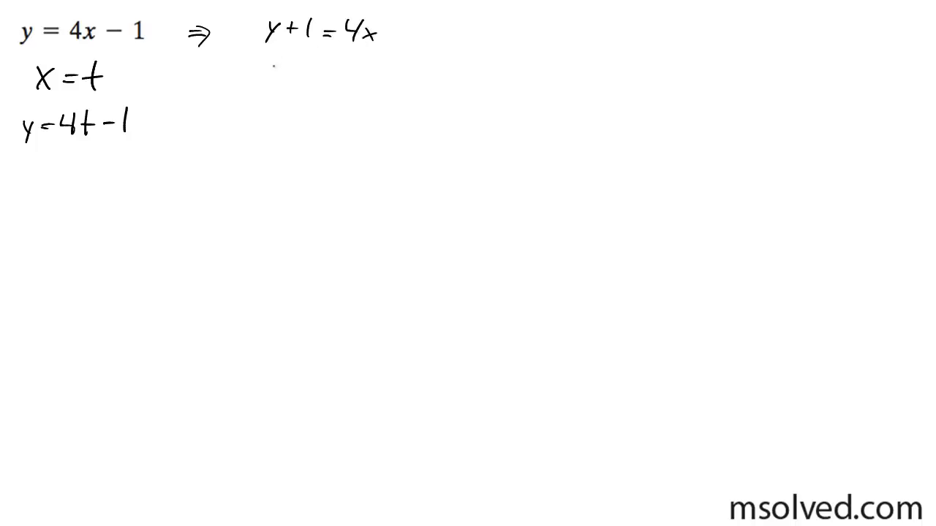
pyautogui.write('x = y + 1')
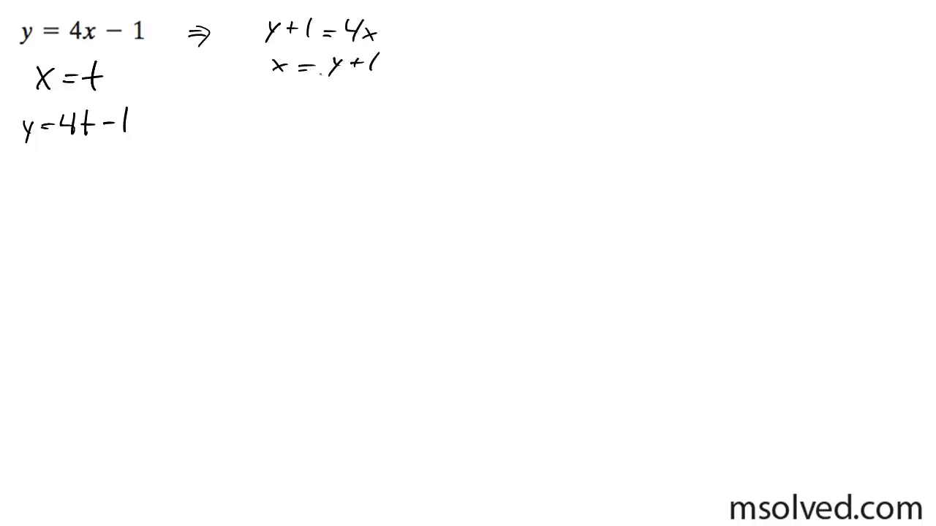
pyautogui.moveTo(320, 77); pyautogui.dragTo(381, 77)
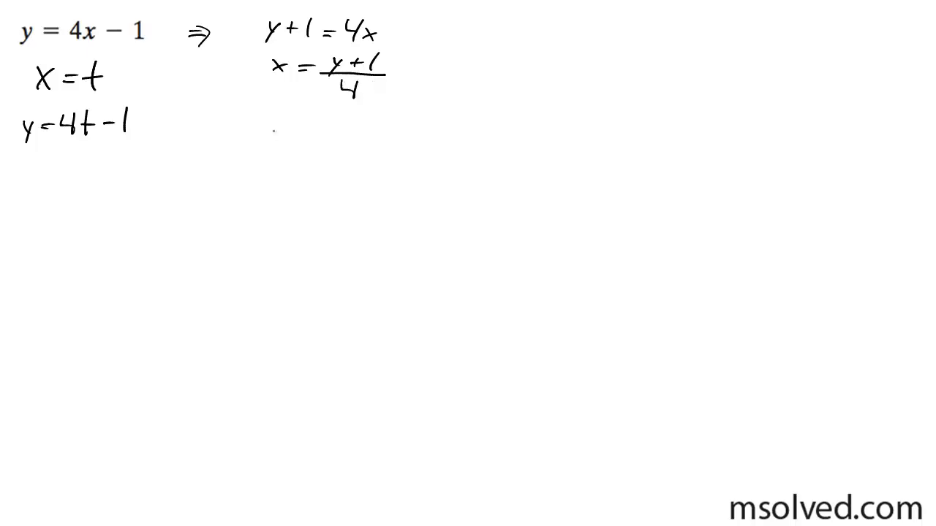
pyautogui.write('y = t')
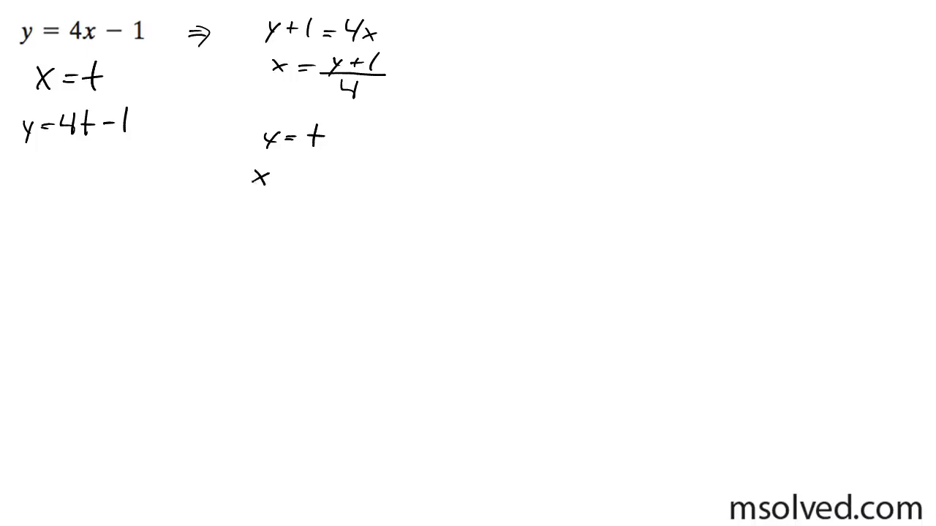
# Step: Write x = (t + 1)/4 to complete the second parametrization
pyautogui.write('=')
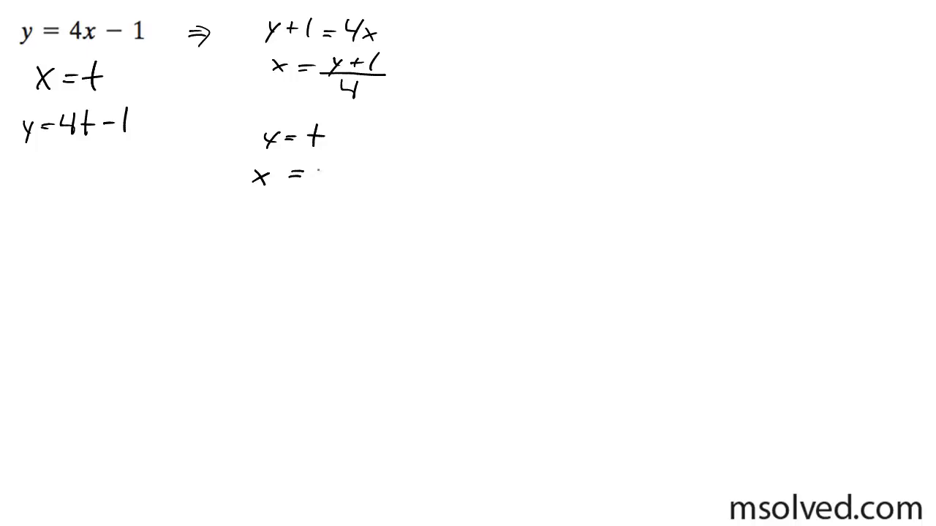
pyautogui.write('t+1/4')
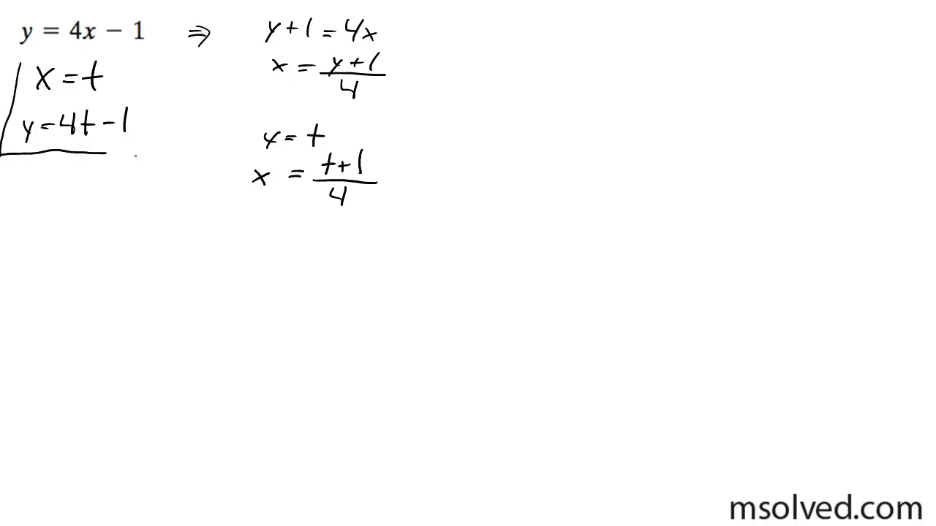
# Step: Box x = t, y = 4t − 1 and bracket y = t, x = (t + 1)/4
pyautogui.moveTo(22, 55); pyautogui.dragTo(146, 154)
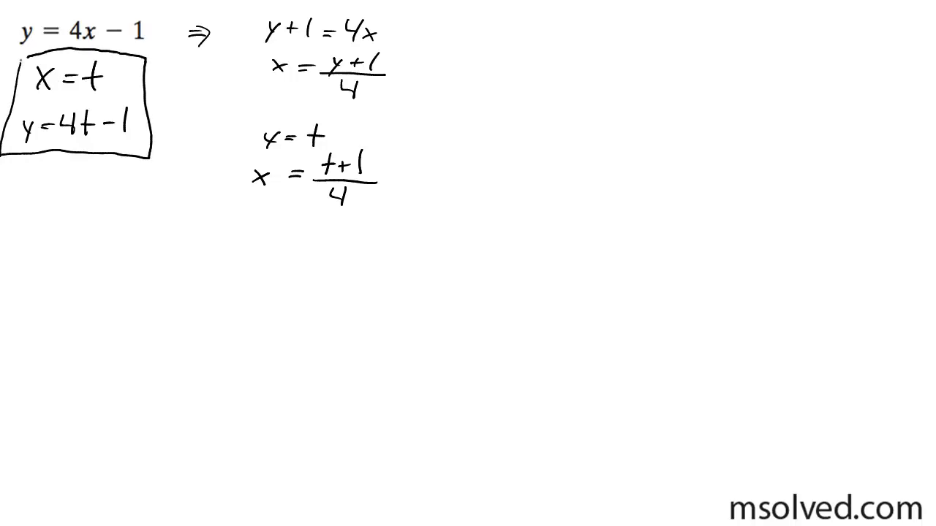
pyautogui.moveTo(241, 110); pyautogui.dragTo(230, 190)
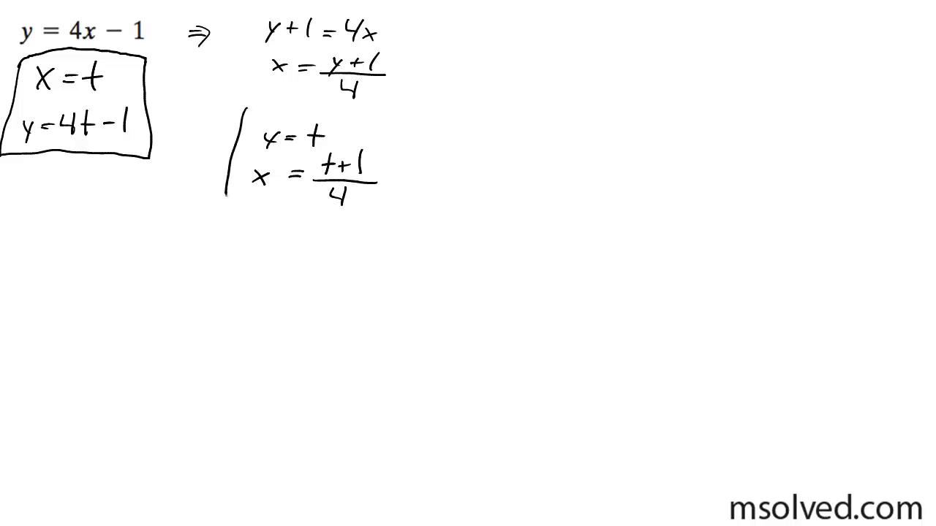